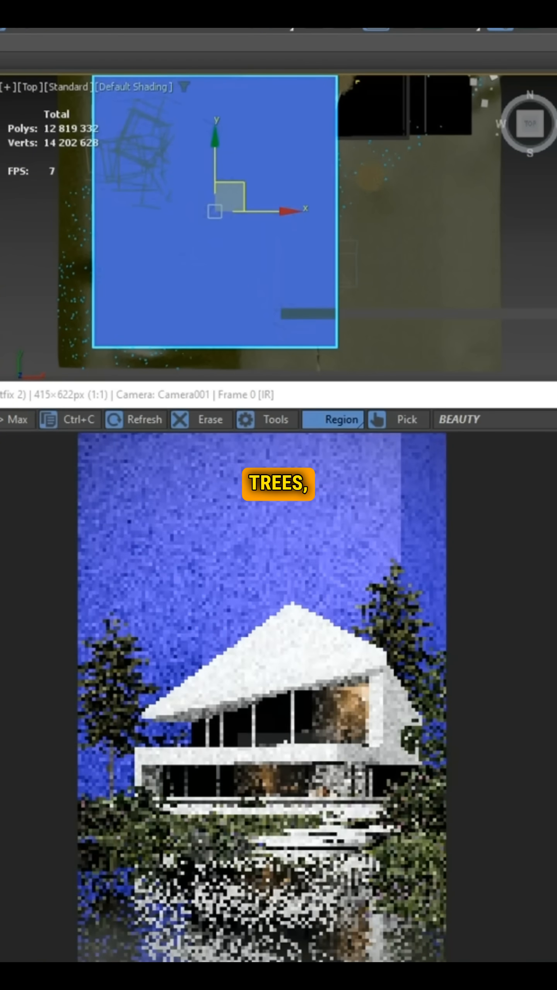
Bring up the Corona materials list in the Slate Material Editor node view
{"action": "left_click", "coordinate": [222, 192]}
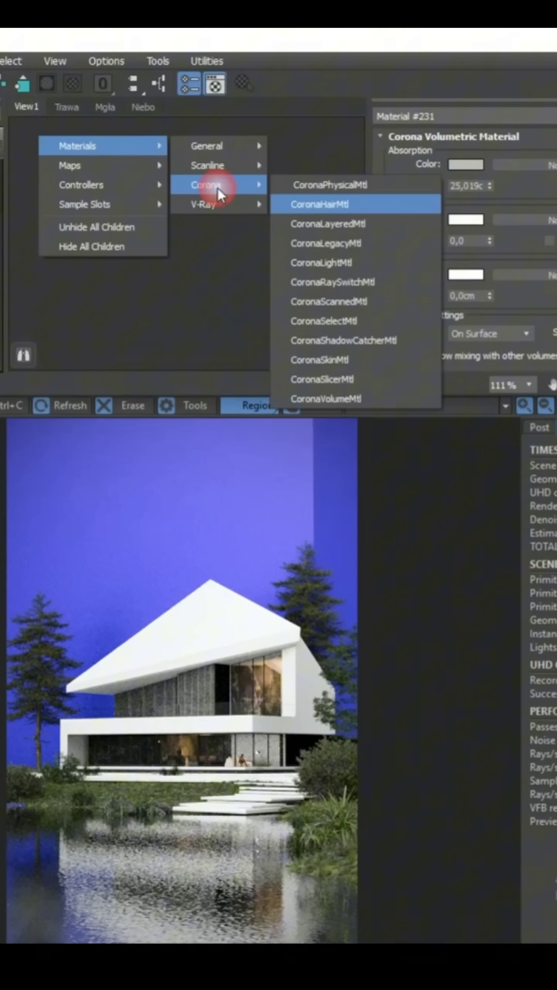
Create a CoronaVolumeMtl for the fog box
{"action": "left_click", "coordinate": [327, 398]}
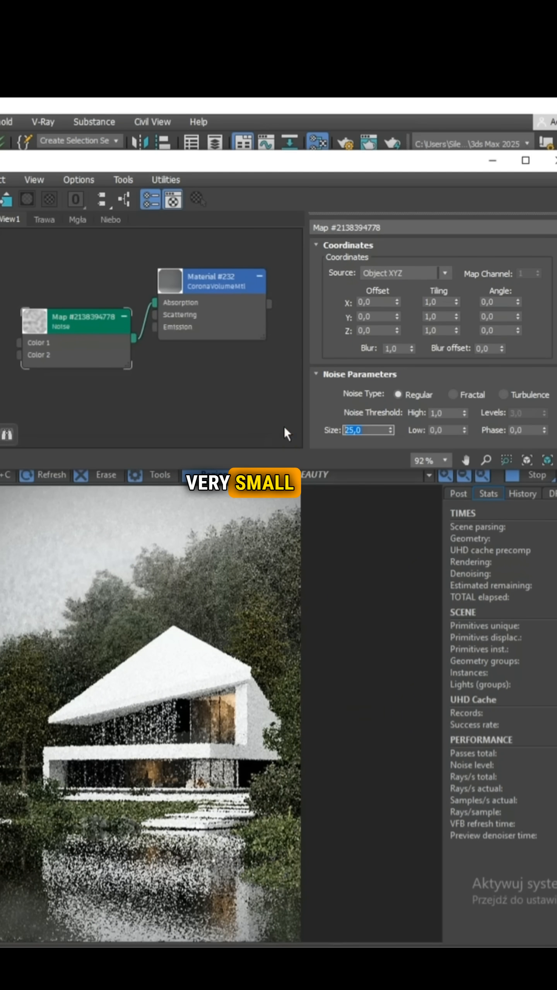
Set the fog Noise to size 150, Turbulence type, and Y tiling 0.5
{"action": "type", "text": "150,0"}
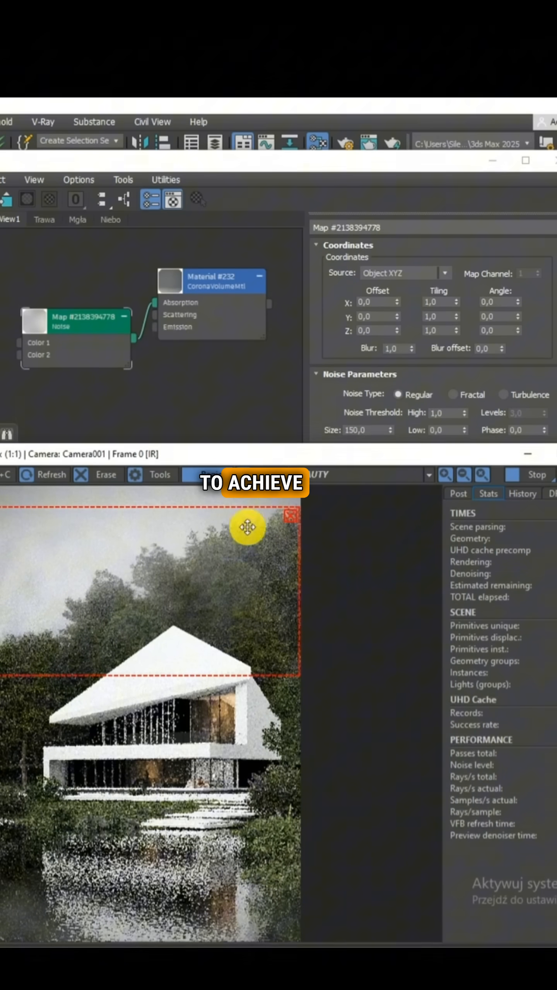
{"action": "left_click", "coordinate": [501, 395]}
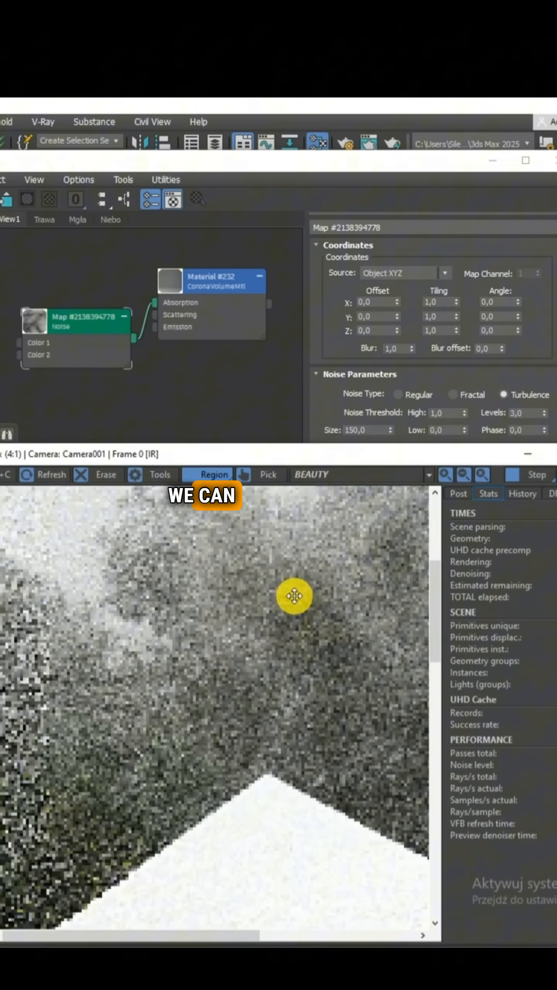
{"action": "type", "text": "0,5"}
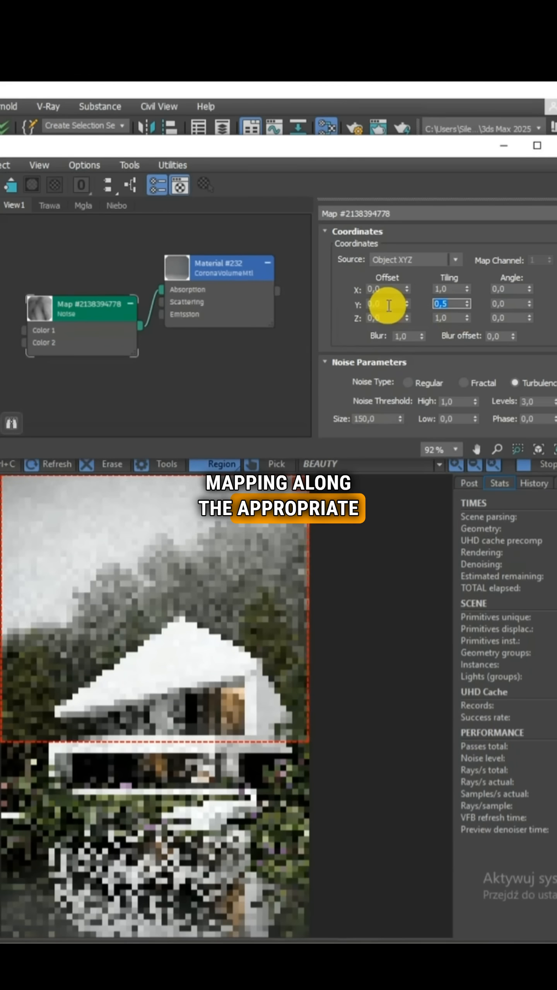